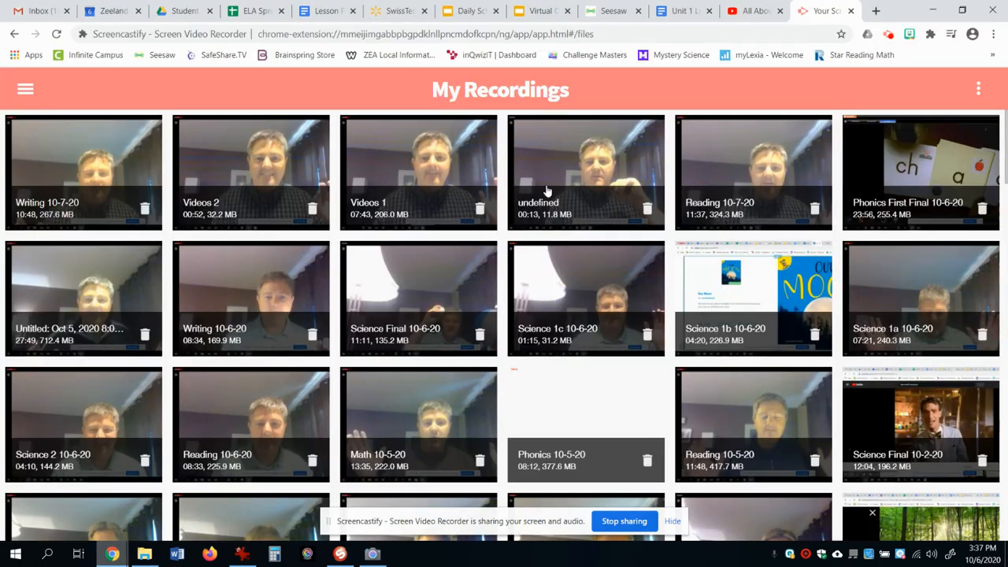
- Return to the 'All About the Moon' YouTube tab and let the video continue playing
left_click(751, 10)
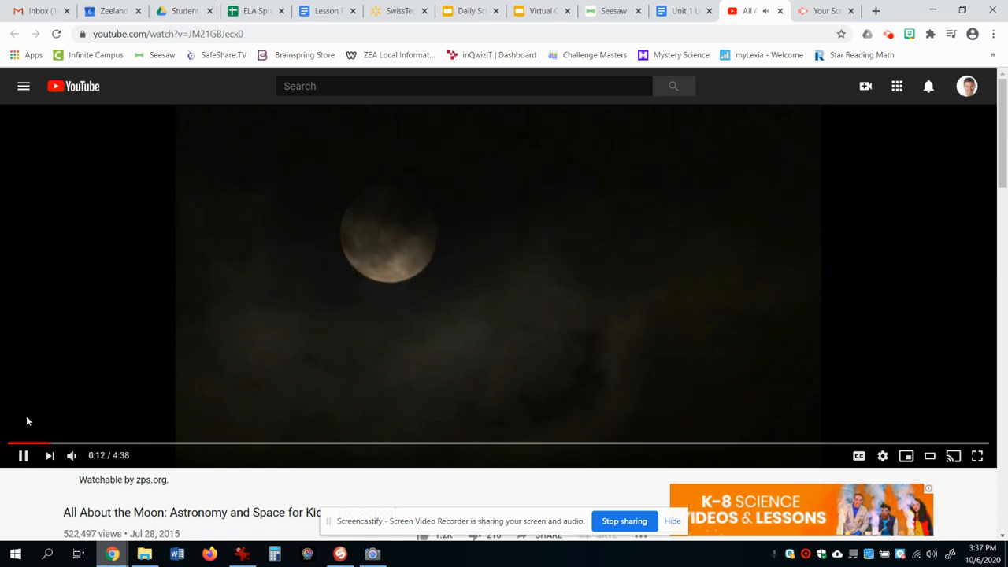
mouse_move(27, 421)
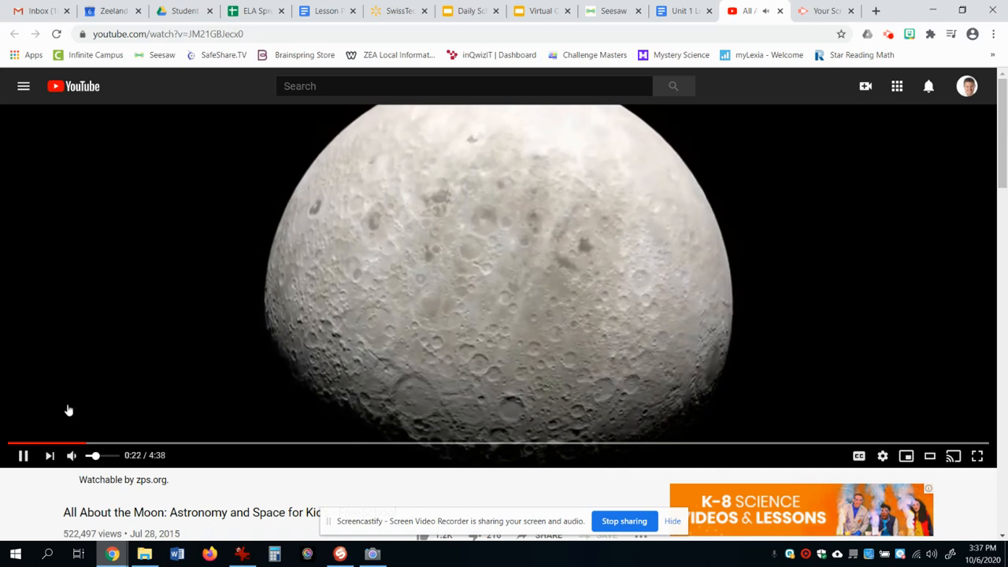
mouse_move(19, 347)
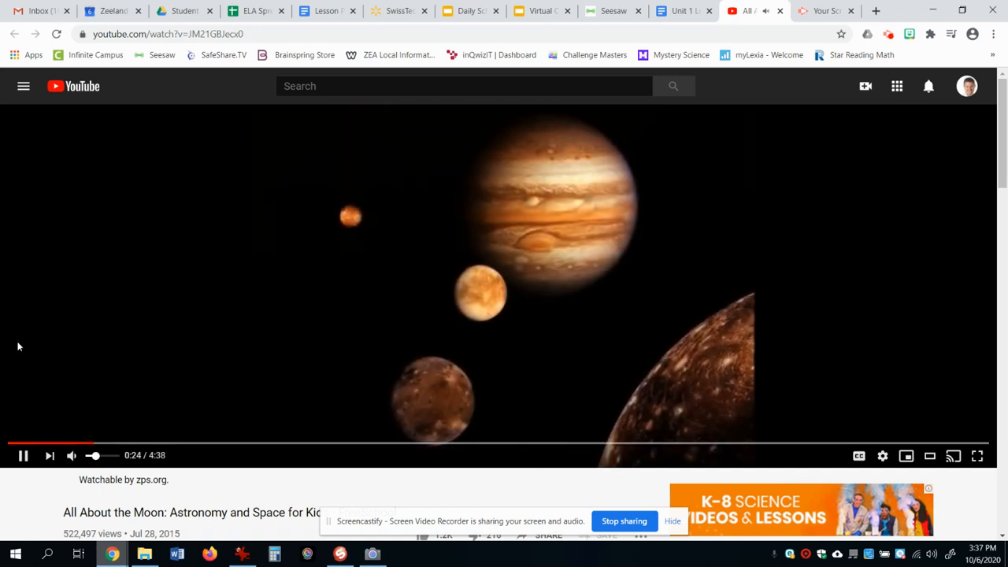